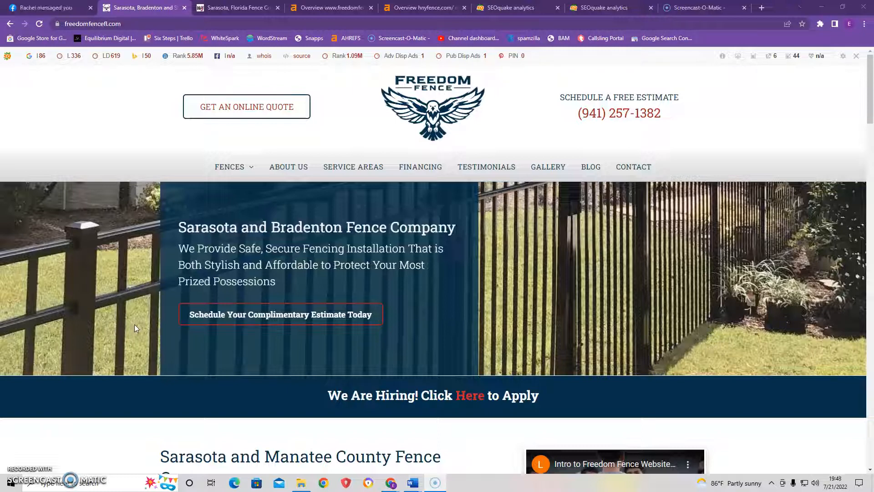
pyautogui.moveTo(169, 310)
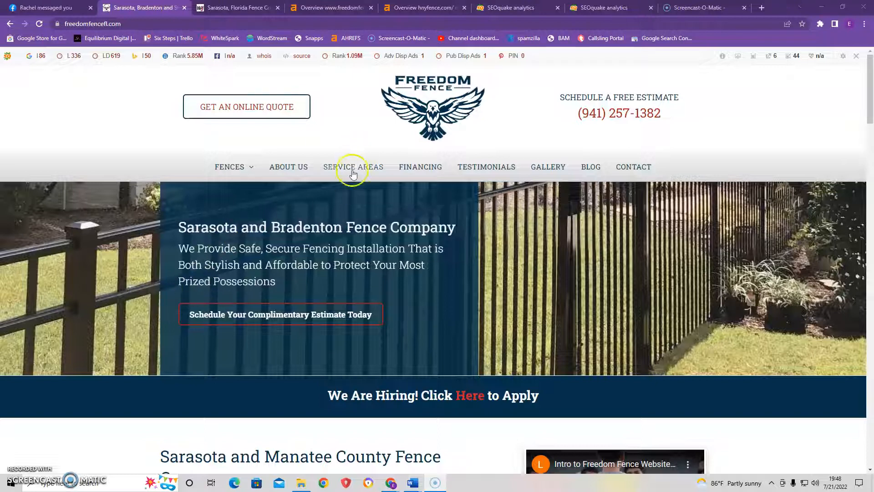
# Scroll the Freedom Fence homepage past the hero to the Aluminum and Chain Link Fencing sections.
pyautogui.scroll(-3)
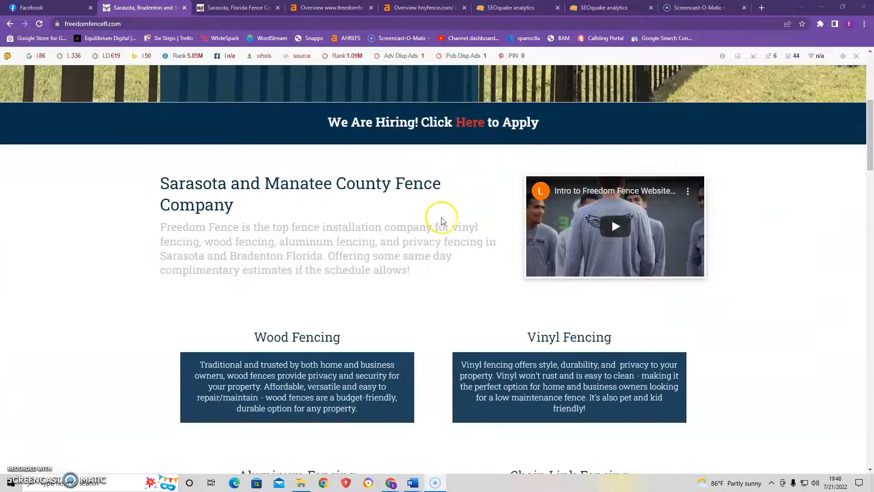
pyautogui.scroll(-3)
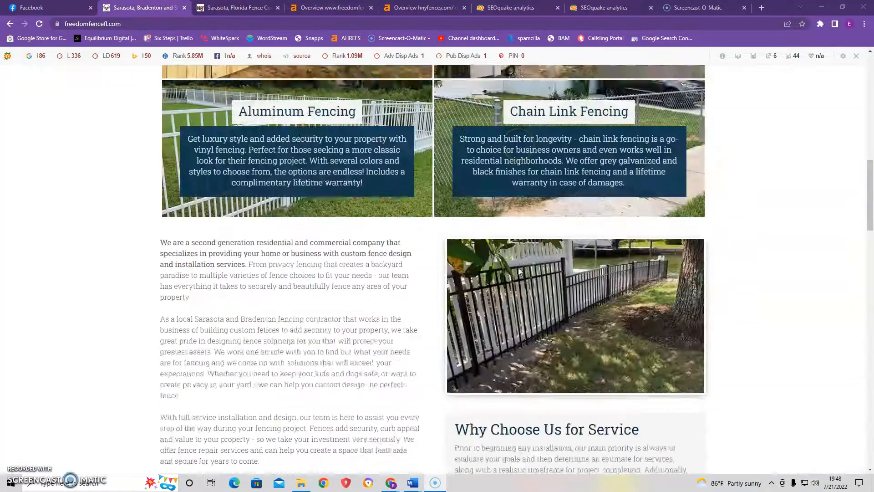
# Review Freedom Fence's 1,177-word SEOquake keyword density report, then switch to the H&Y Fence homepage.
pyautogui.click(520, 8)
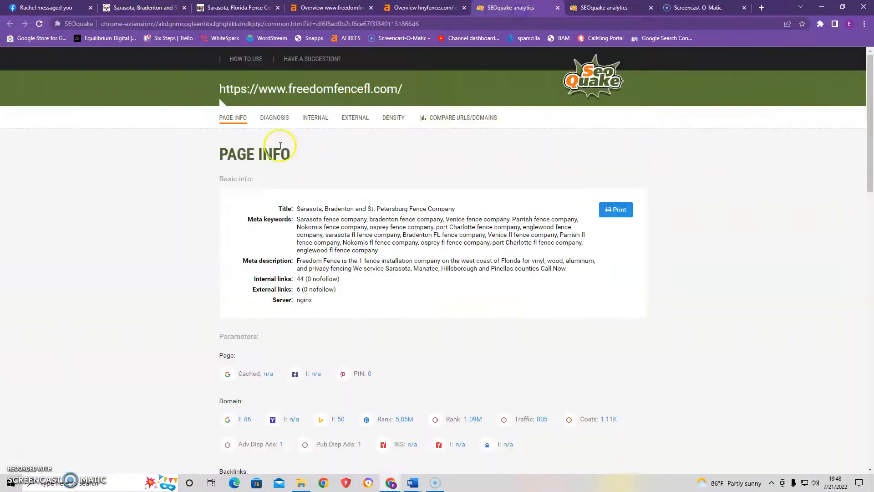
pyautogui.scroll(-3)
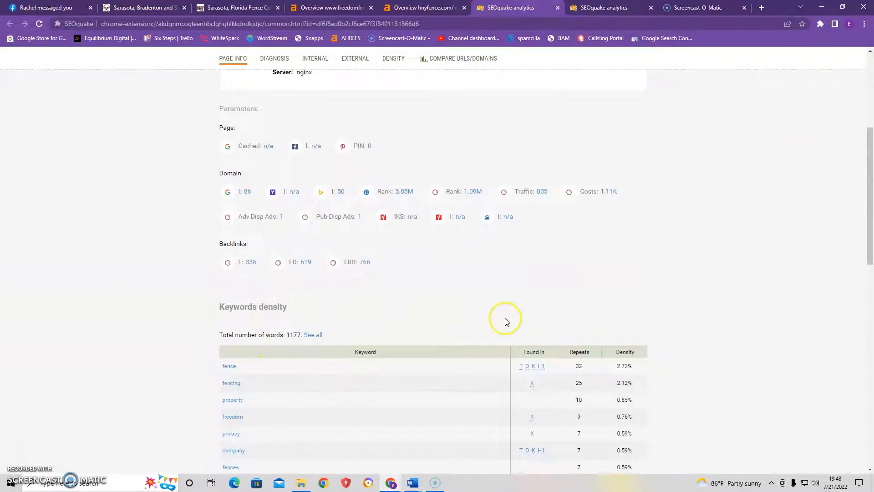
pyautogui.moveTo(494, 197)
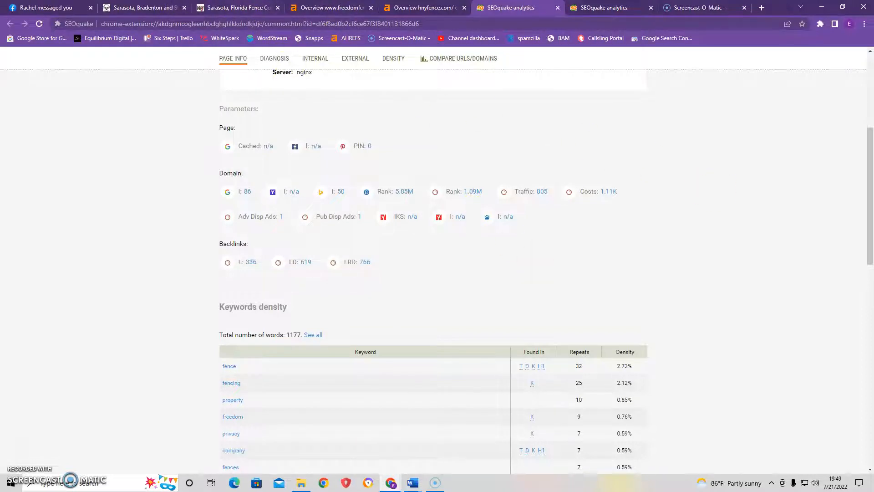
pyautogui.click(239, 7)
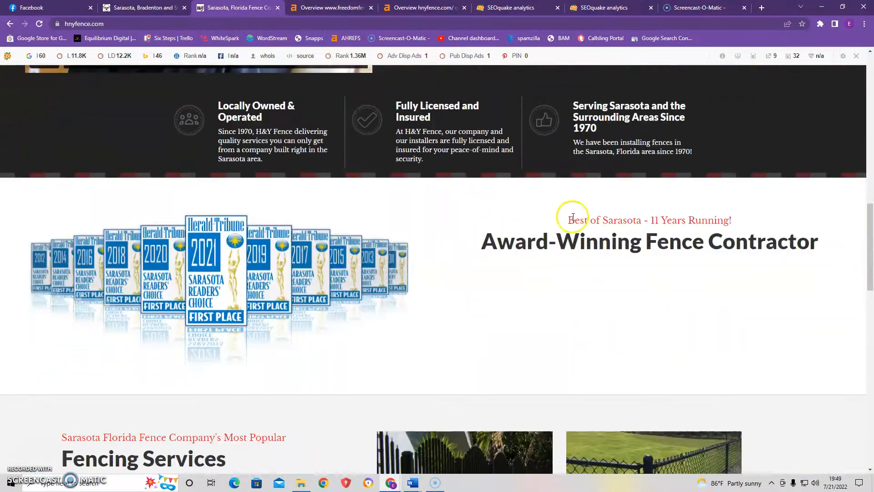
# Review H&Y Fence's SEOquake keyword density table: 779 words with fence repeated 37 times.
pyautogui.click(606, 7)
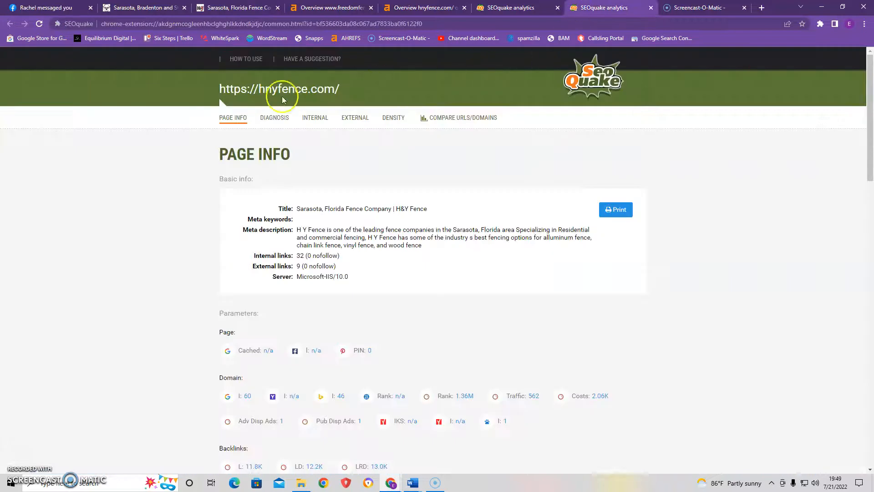
pyautogui.scroll(-3)
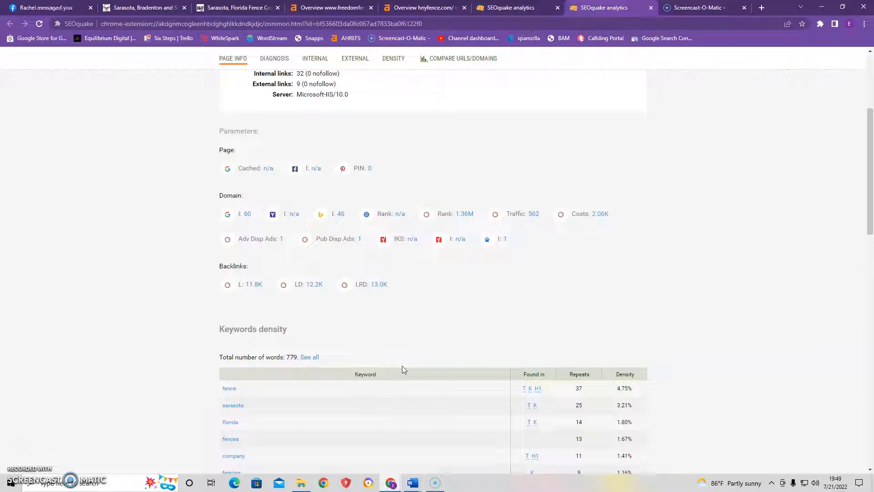
pyautogui.scroll(-3)
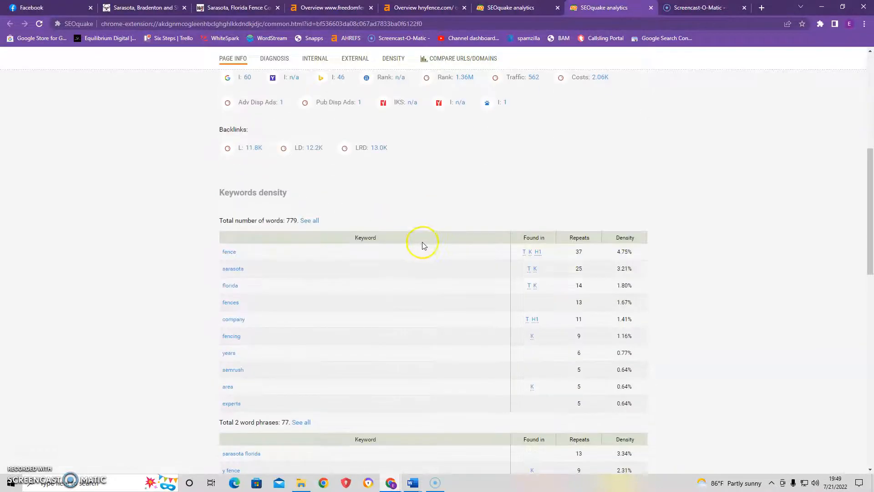
pyautogui.moveTo(383, 266)
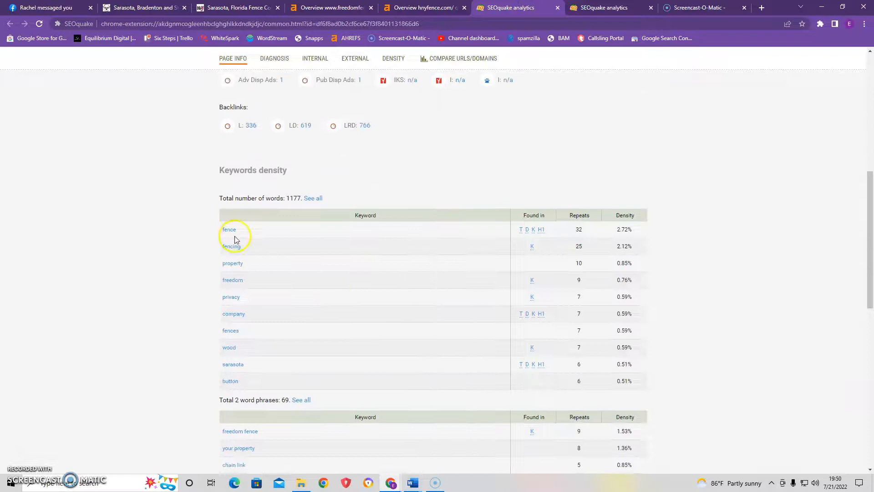
# Scroll Freedom Fence's keyword density and 2-word phrase tables, 1,177 words with fence at 2.72%.
pyautogui.scroll(-3)
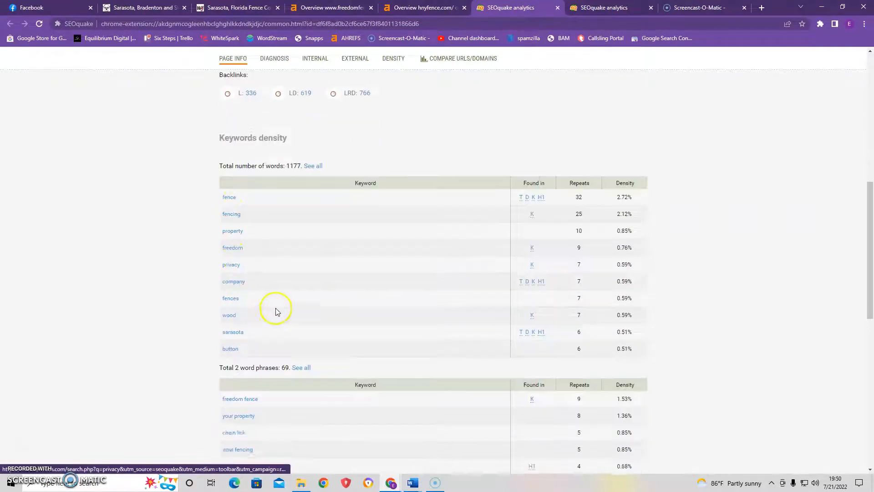
pyautogui.scroll(-3)
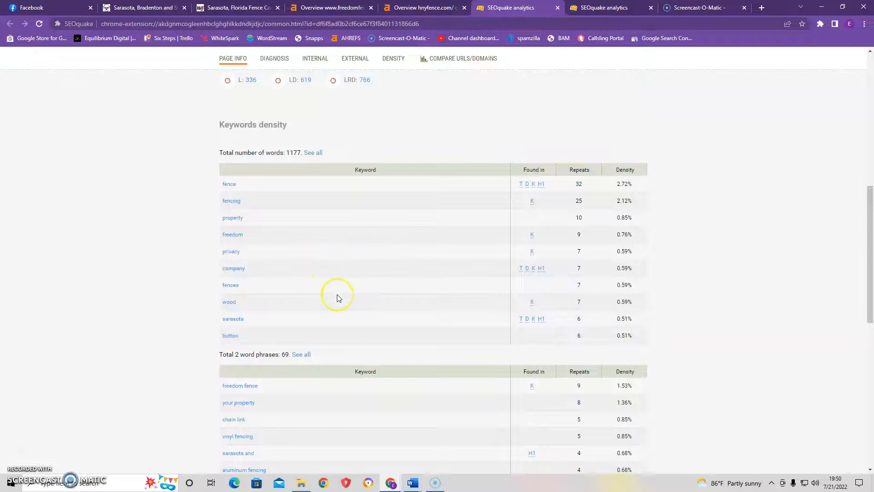
pyautogui.moveTo(304, 240)
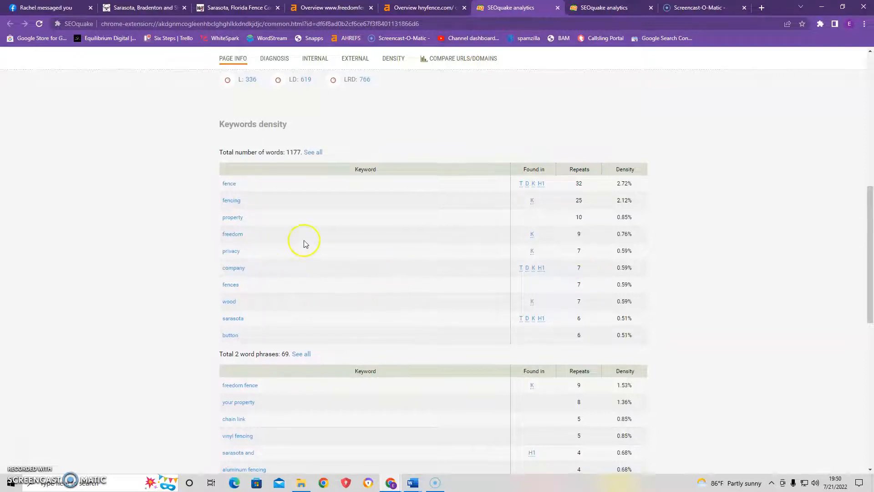
pyautogui.scroll(-3)
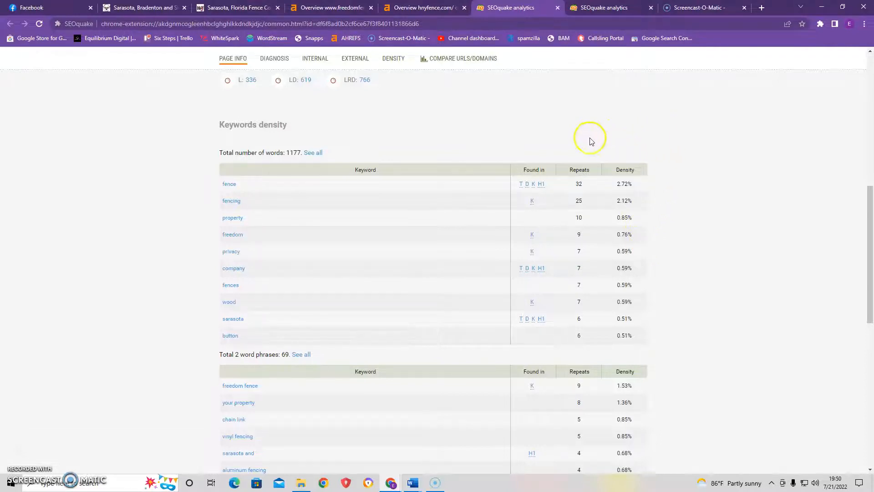
# View Freedom Fence's Ahrefs overview (DR 29, 727 backlinks, 209 domains), then switch to H&Y Fence's.
pyautogui.click(338, 8)
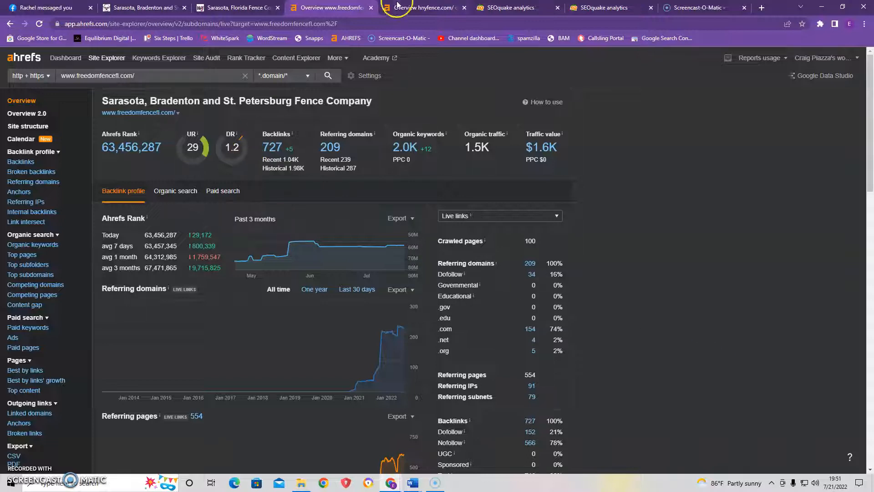
pyautogui.click(423, 7)
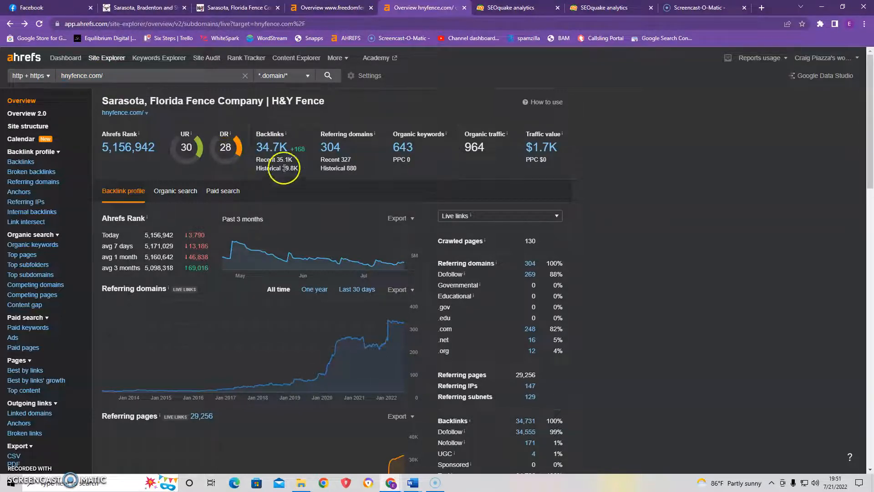
pyautogui.moveTo(263, 204)
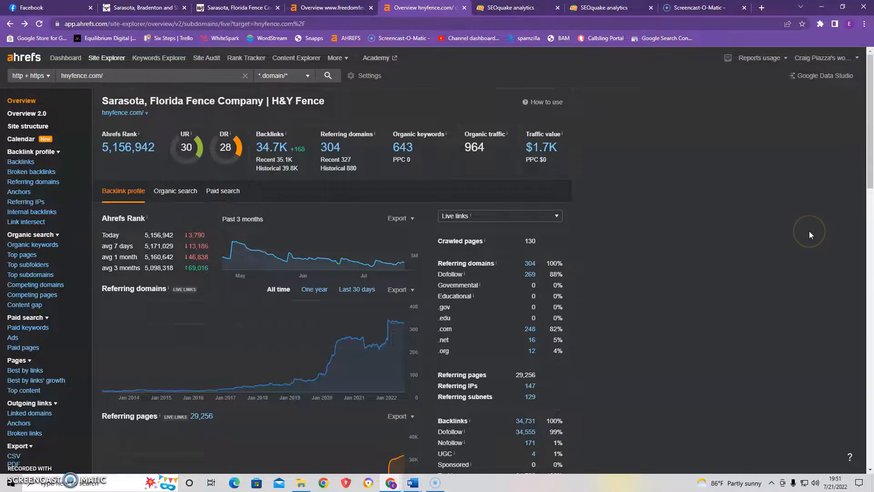
# Review H&Y Fence's 34.7K backlinks and 304 referring domains, then return to the Freedom Fence homepage.
pyautogui.scroll(-3)
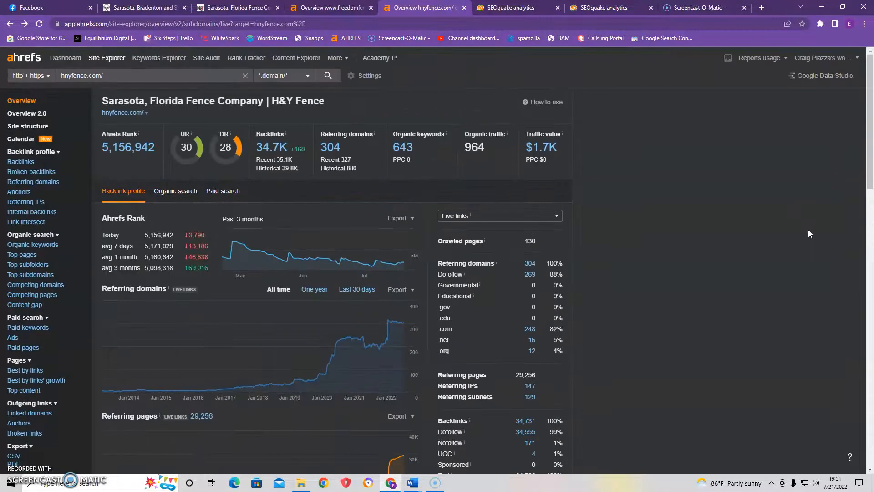
pyautogui.click(136, 7)
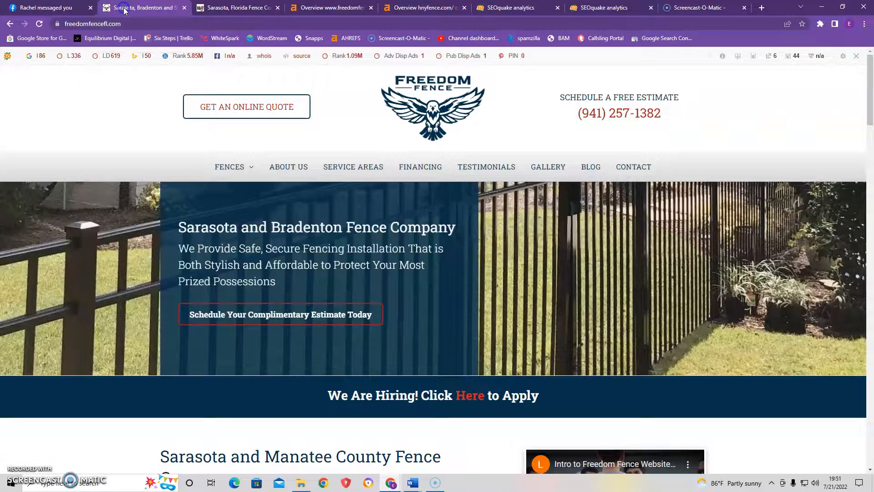